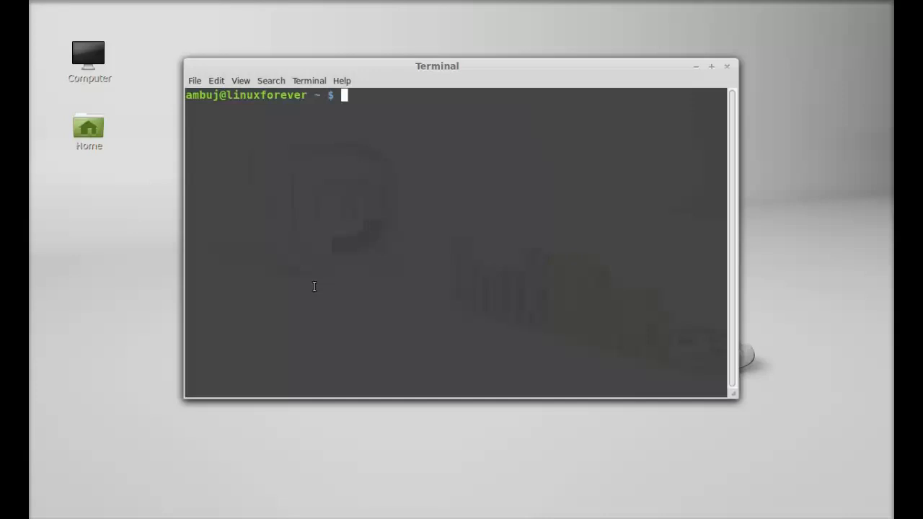
- Run sudo add-apt-repository ppa:kubuntu-ppa/backports in the Terminal
{"action": "type", "text": "sudo add-apt-"}
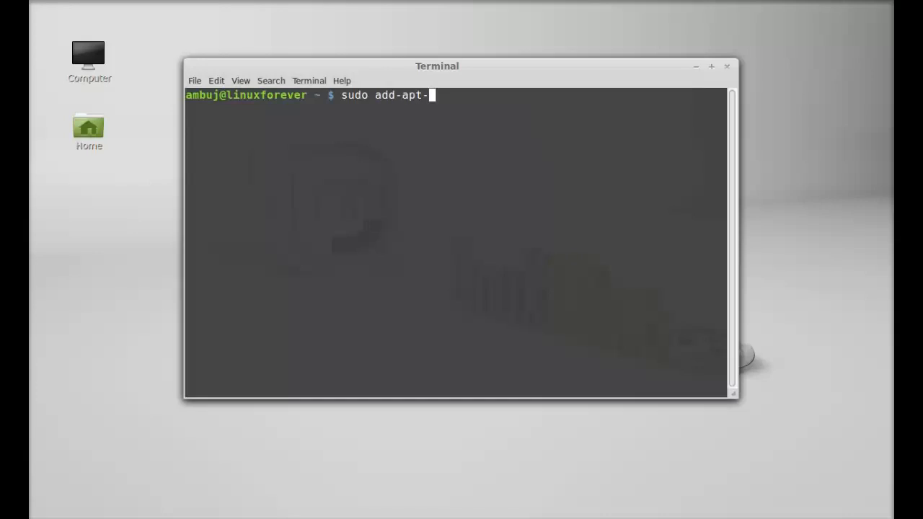
{"action": "type", "text": "reposito"}
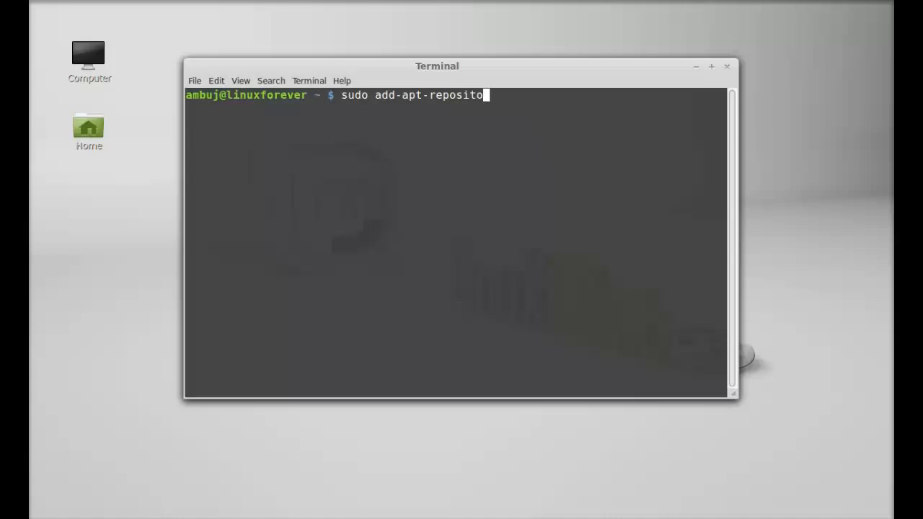
{"action": "type", "text": "ry p"}
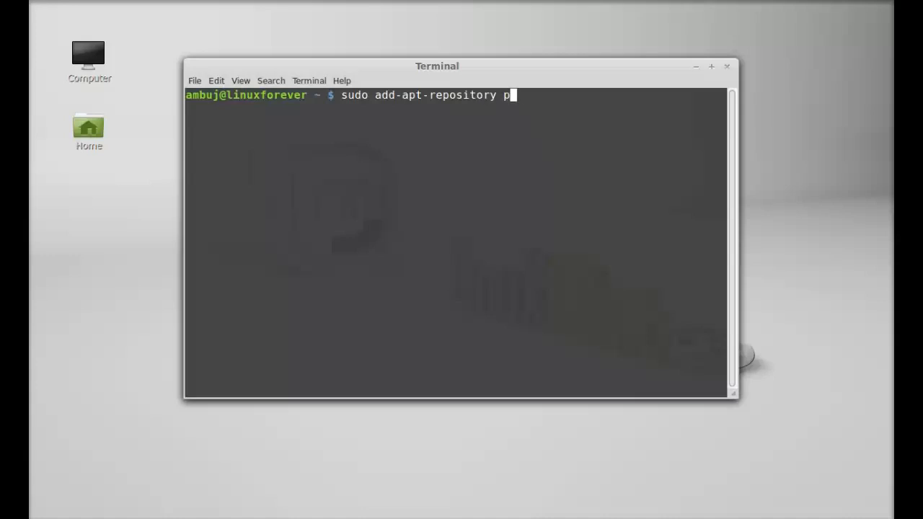
{"action": "type", "text": "pa:"}
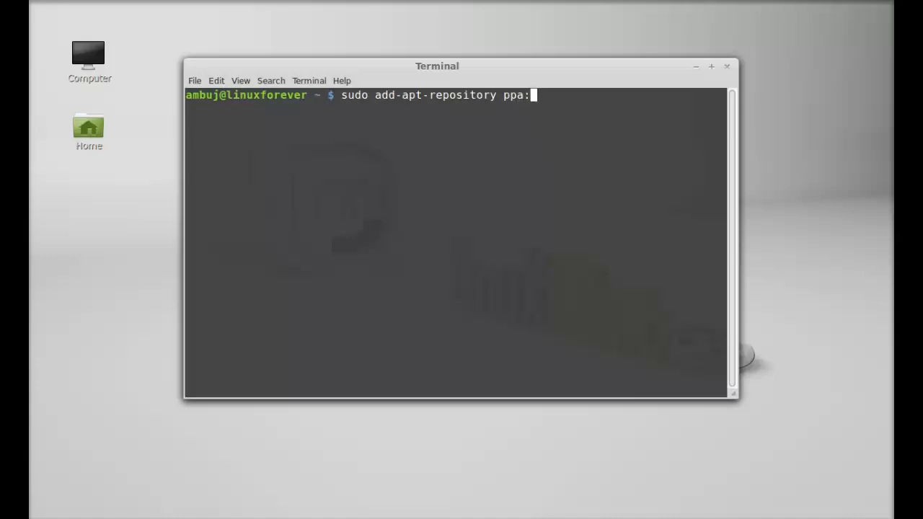
{"action": "type", "text": "kubunut"}
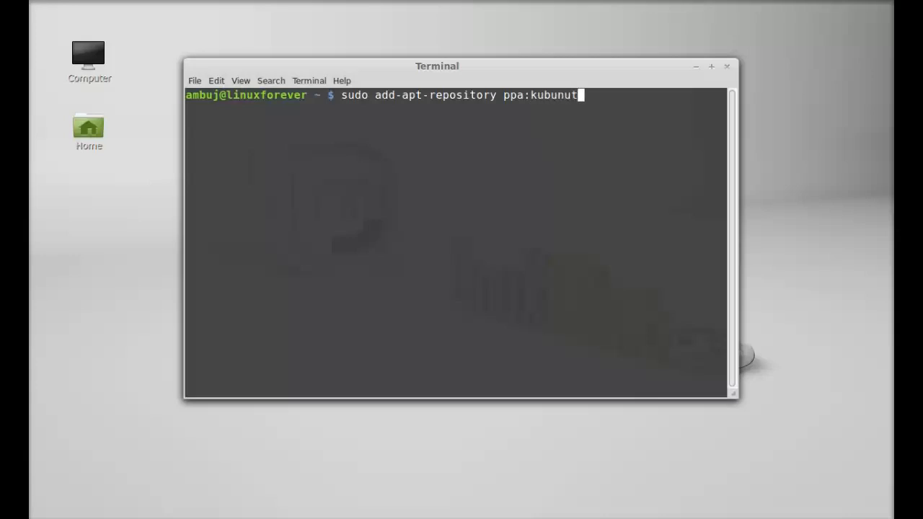
{"action": "key", "text": "BackSpace"}
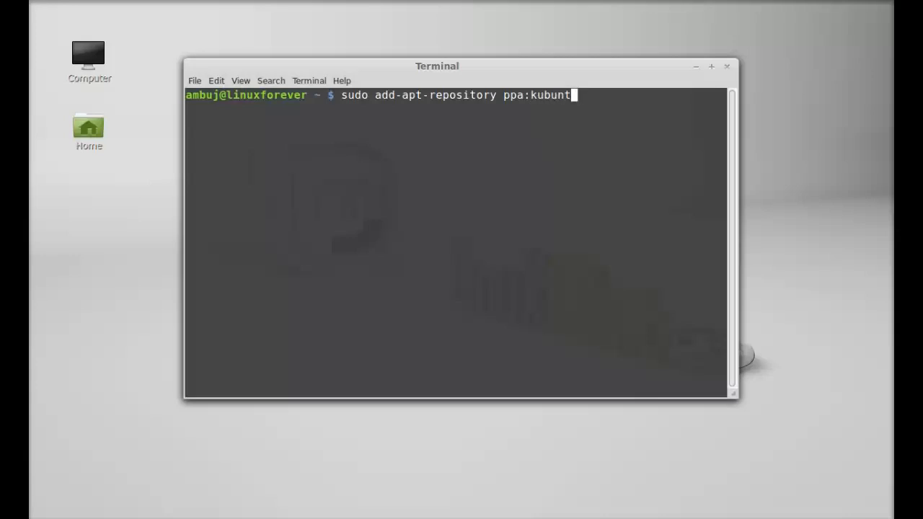
{"action": "type", "text": "u-"}
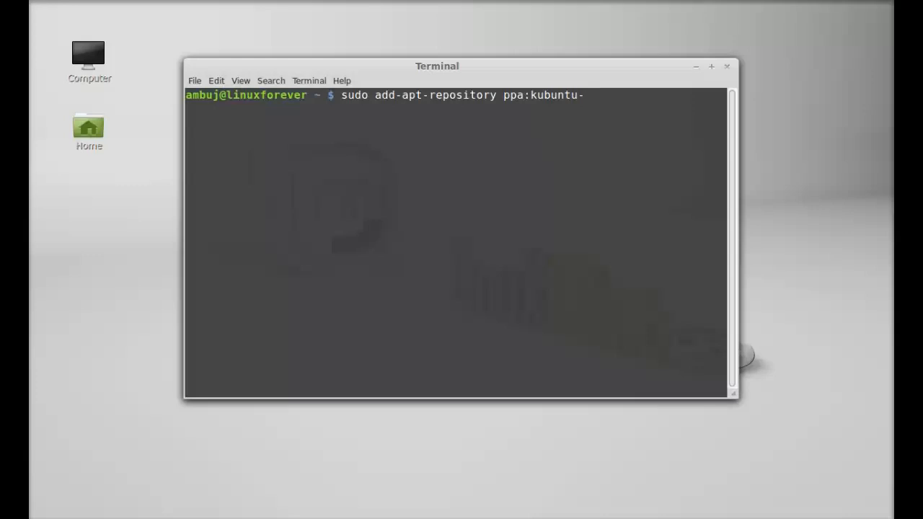
{"action": "type", "text": "ppa"}
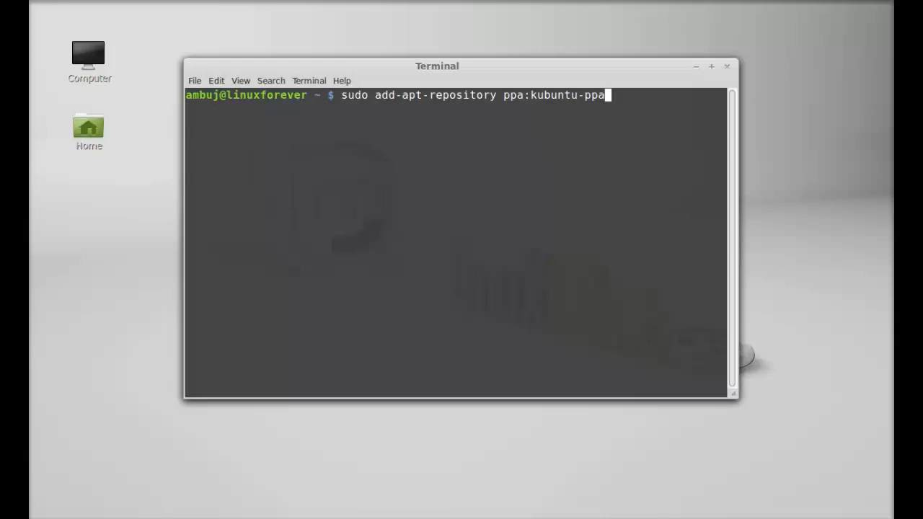
{"action": "type", "text": "/ba"}
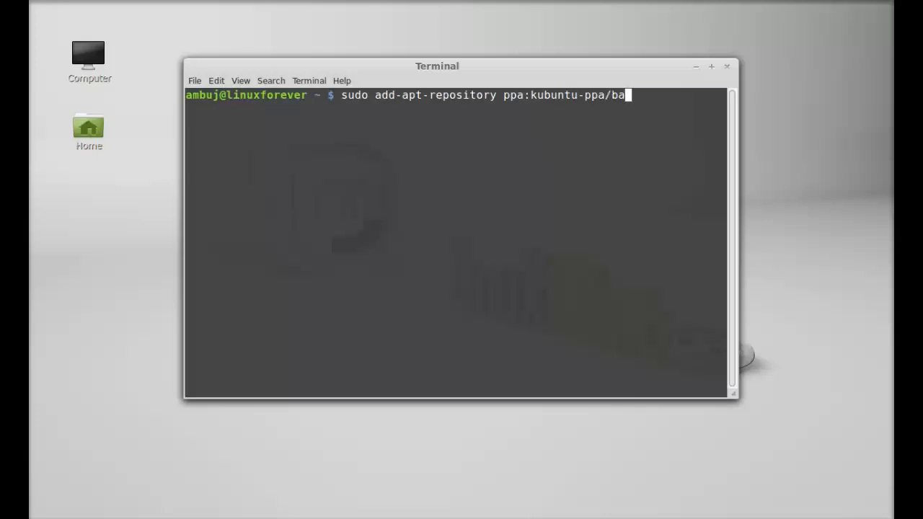
{"action": "type", "text": "ckport"}
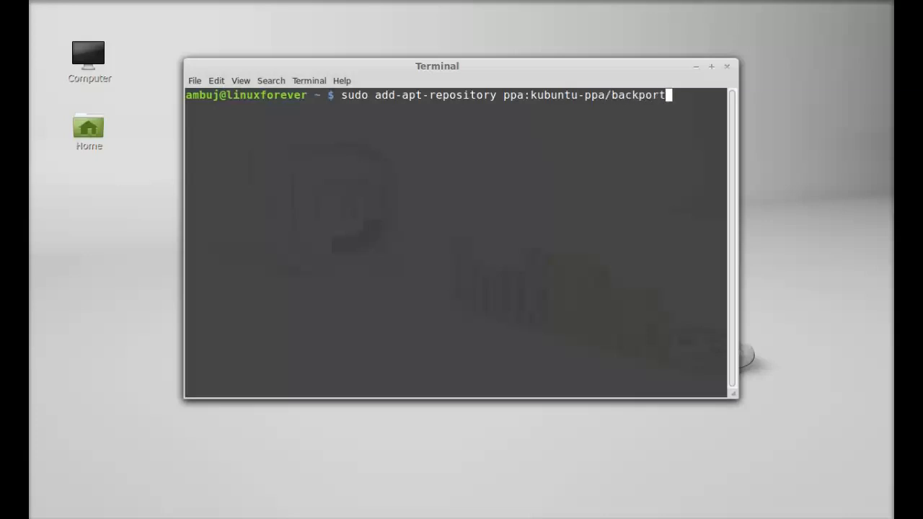
{"action": "key", "text": "Return"}
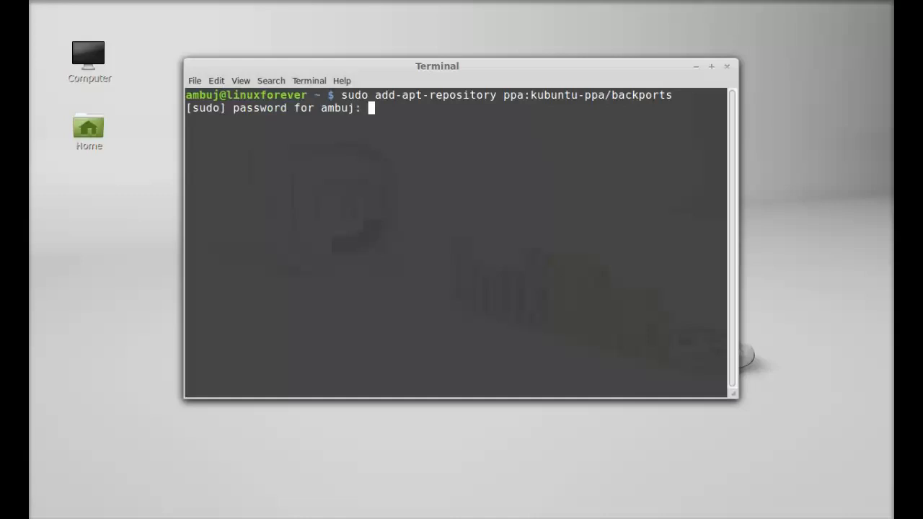
- Enter the administrator password and confirm adding the backports PPA
{"action": "key", "text": "Return"}
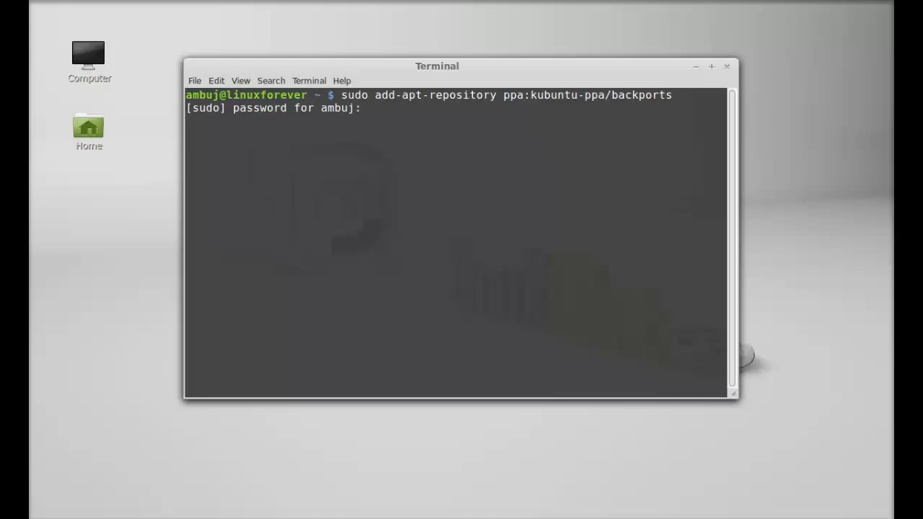
{"action": "key", "text": "Return"}
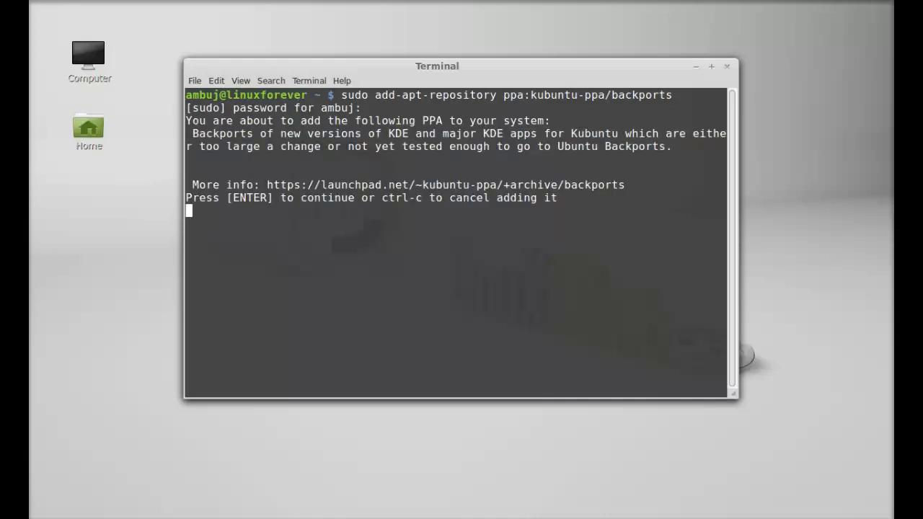
{"action": "key", "text": "Return"}
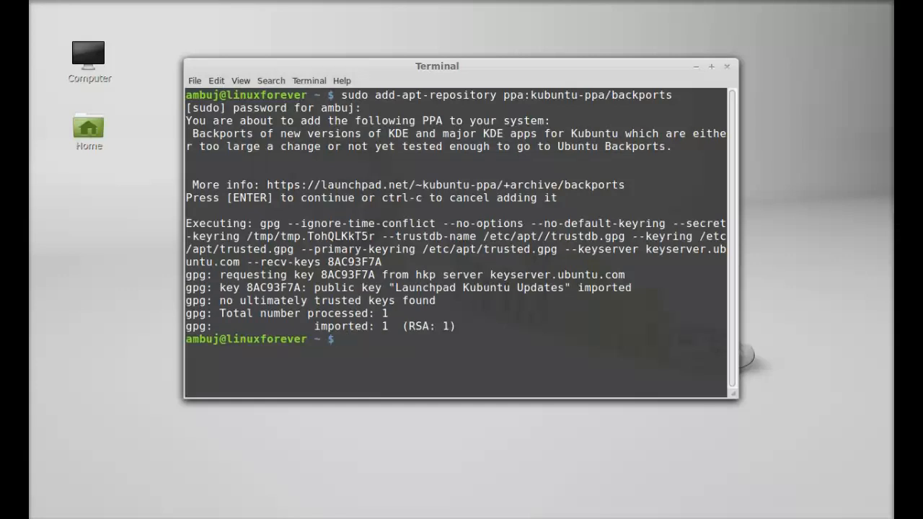
- Run sudo apt-get update to refresh the package lists
{"action": "type", "text": "sudo"}
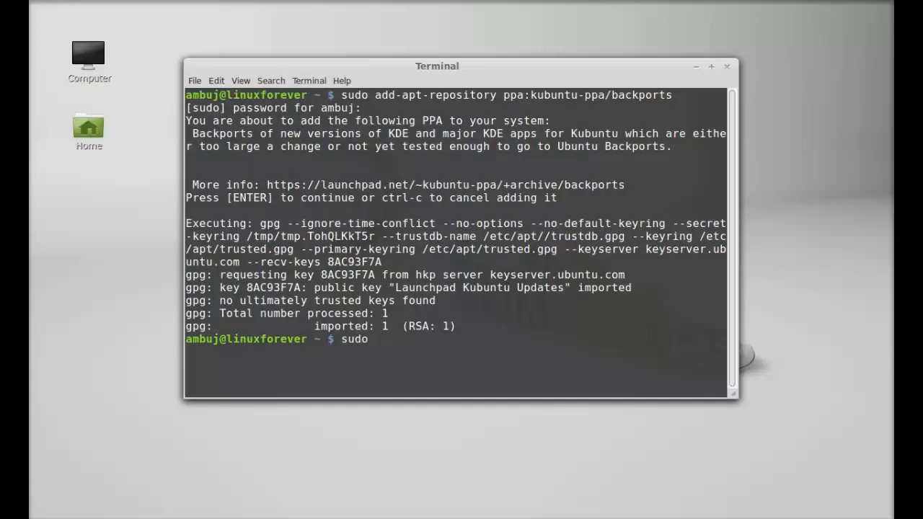
{"action": "type", "text": "apt-g"}
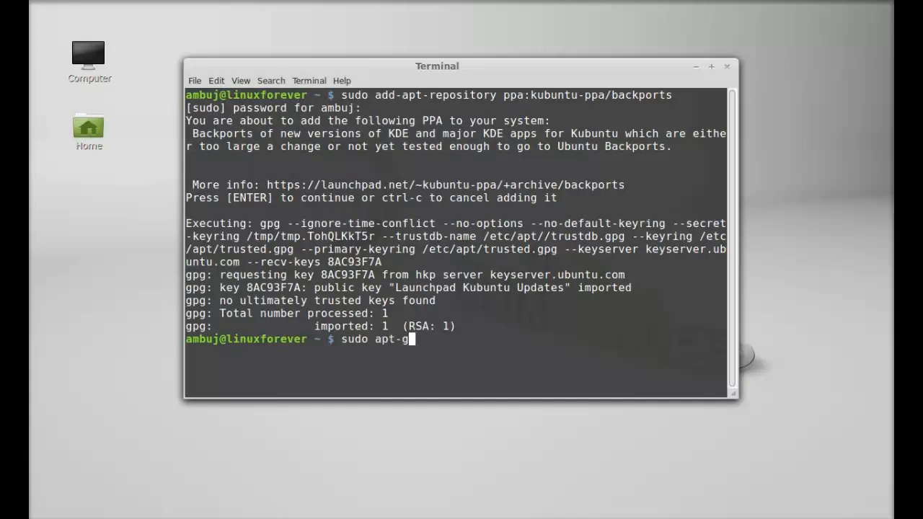
{"action": "type", "text": "et update"}
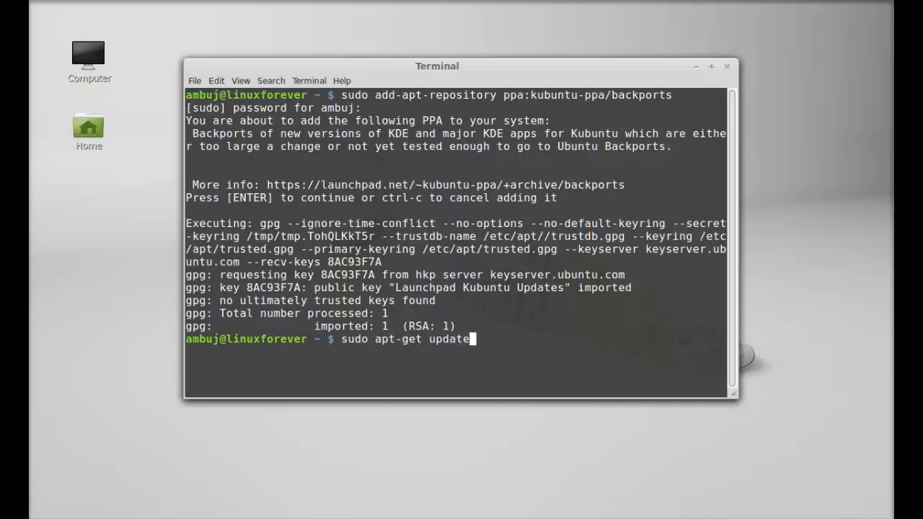
{"action": "key", "text": "Return"}
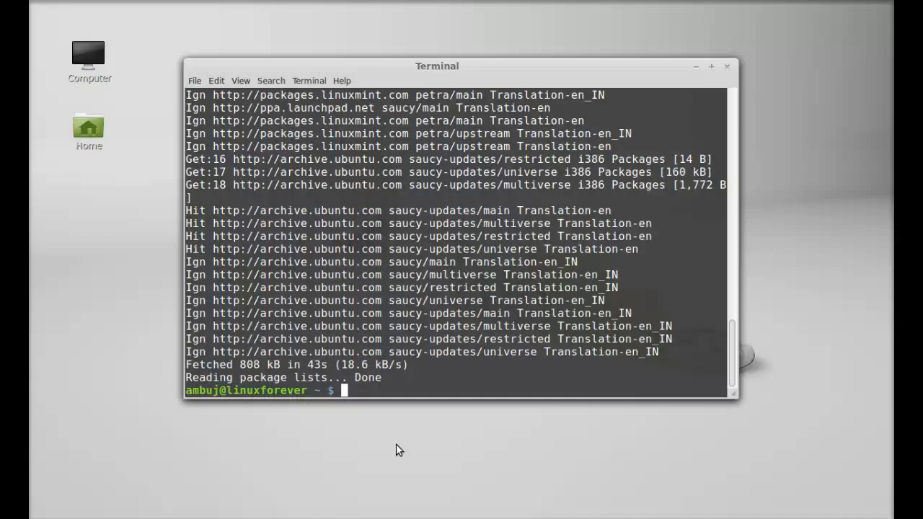
- Run sudo apt-get install krita and answer y to the download prompt
{"action": "type", "text": "sudo"}
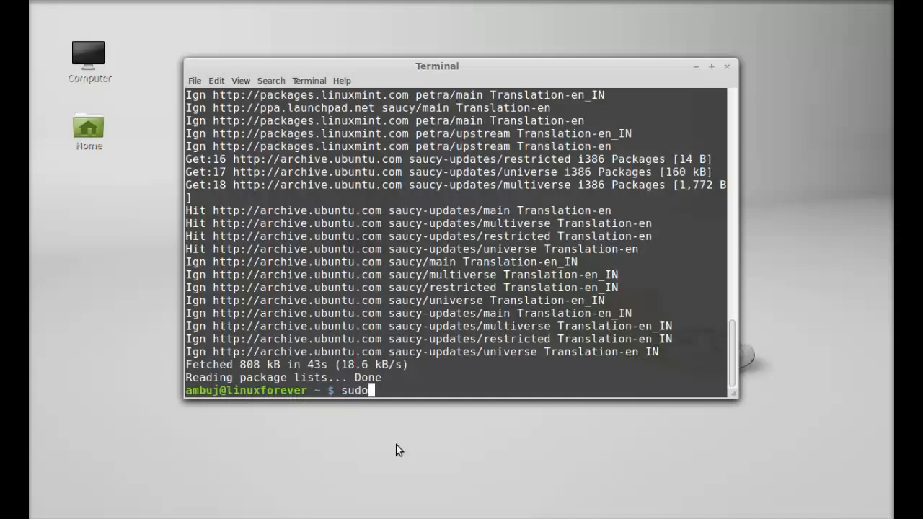
{"action": "type", "text": "apt-"}
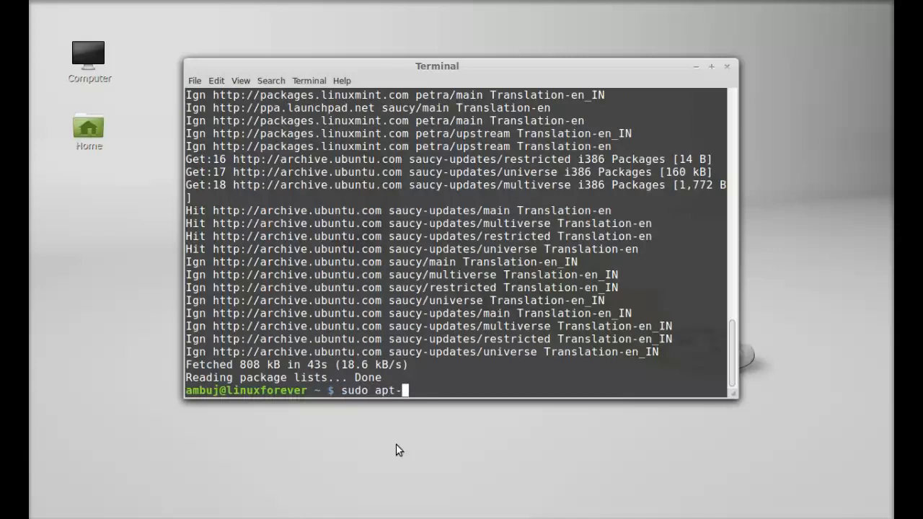
{"action": "type", "text": "get insta"}
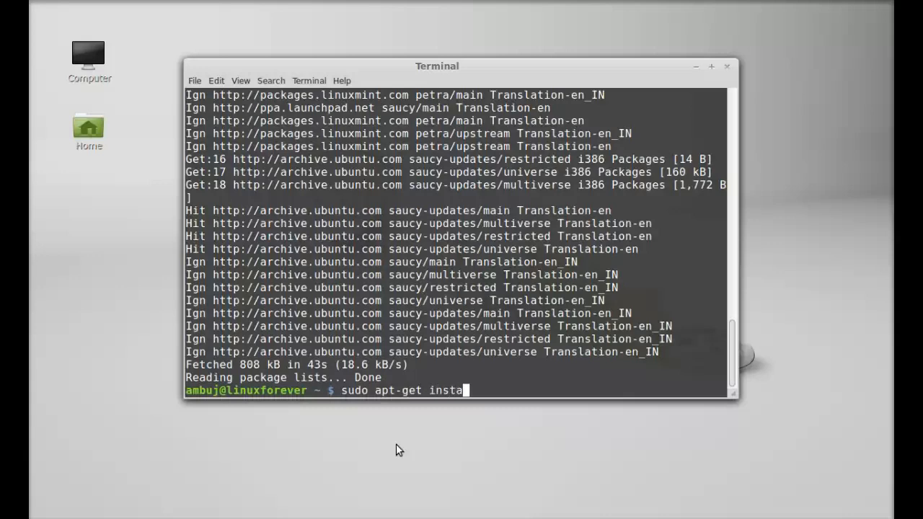
{"action": "type", "text": "ll kr"}
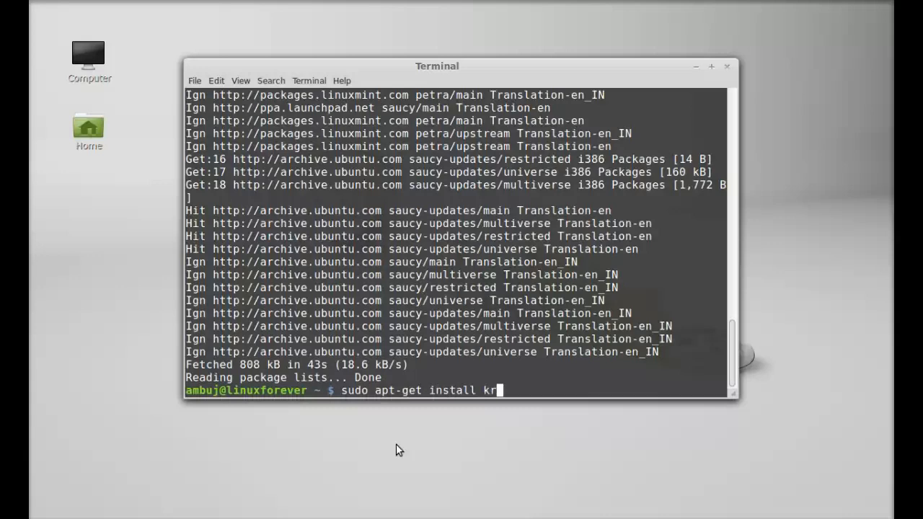
{"action": "type", "text": "ita"}
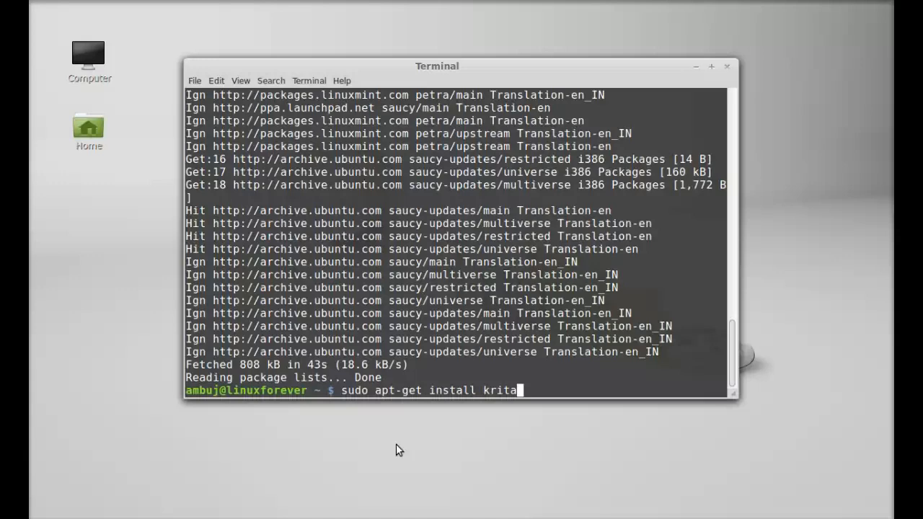
{"action": "key", "text": "Return"}
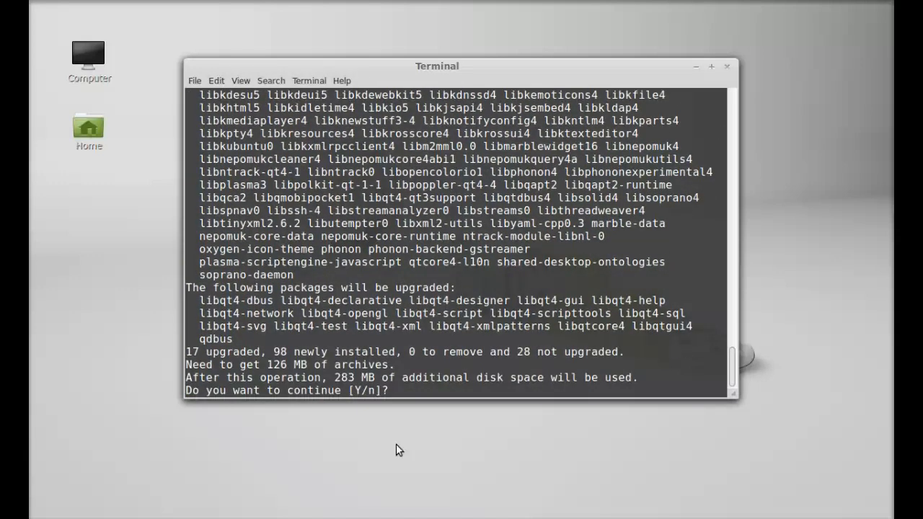
{"action": "type", "text": "y"}
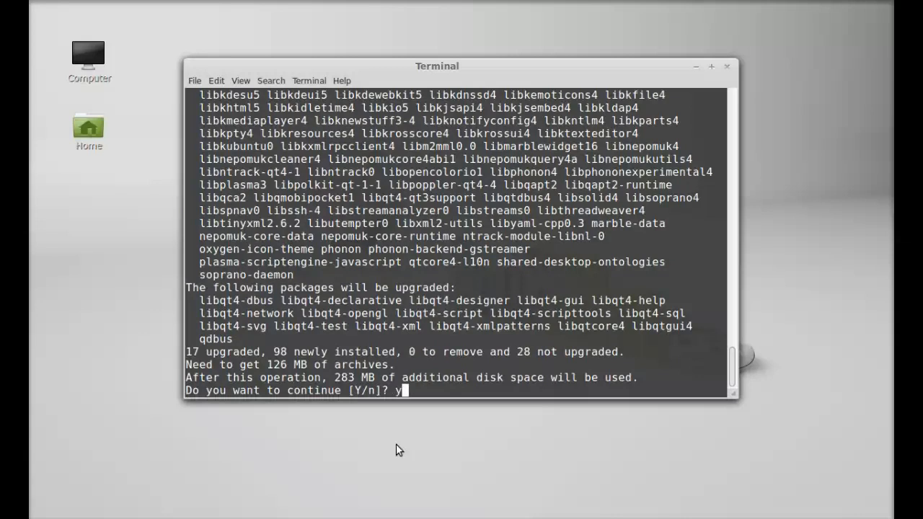
{"action": "key", "text": "Return"}
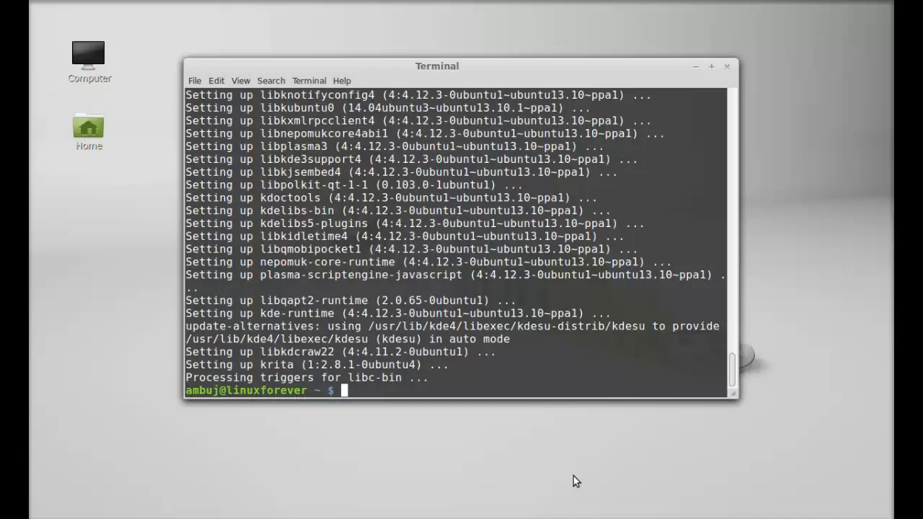
{"action": "mouse_move", "coordinate": [614, 349]}
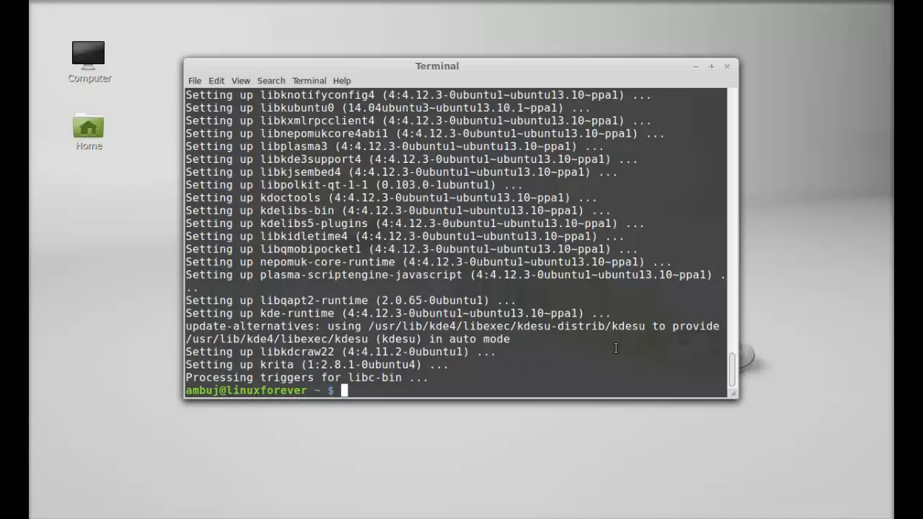
- Close the Terminal and search the Cinnamon Menu for 'krita'
{"action": "left_click", "coordinate": [726, 66]}
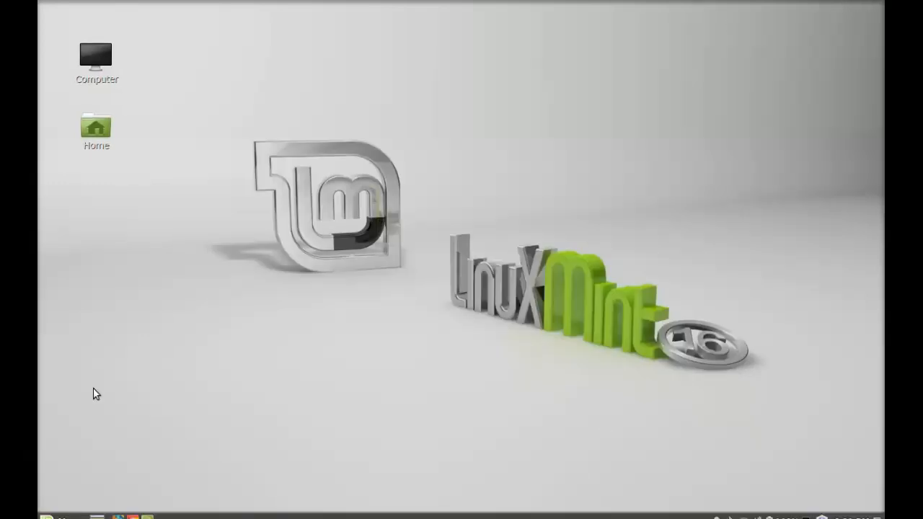
{"action": "left_click", "coordinate": [47, 517]}
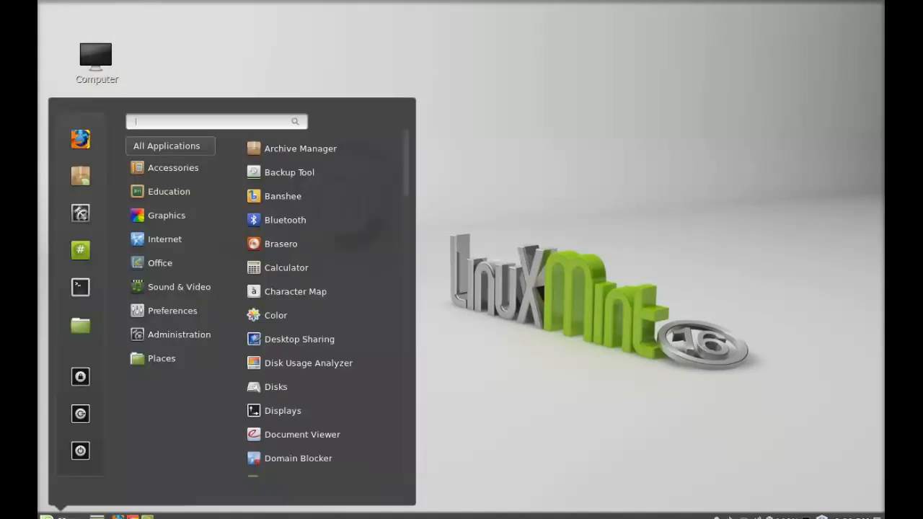
{"action": "type", "text": "krita"}
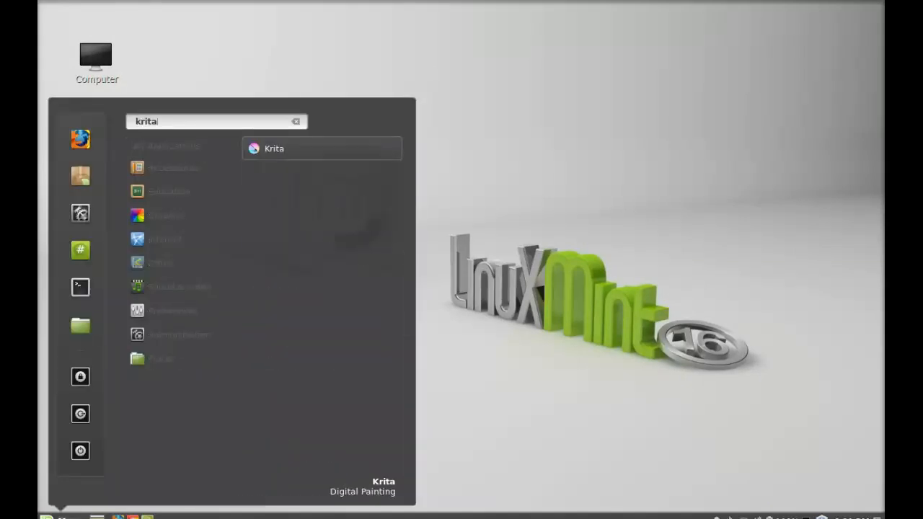
{"action": "mouse_move", "coordinate": [296, 157]}
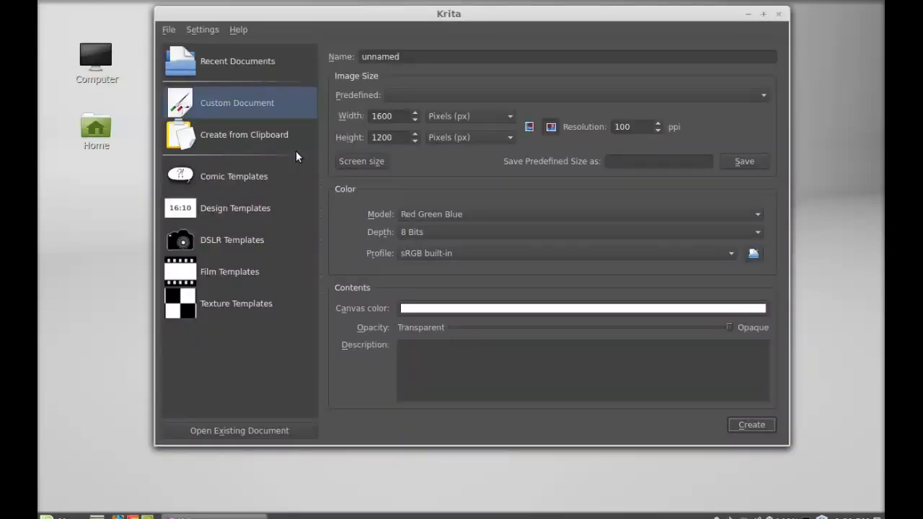
- Open Help > About Krita to see version 2.8.1
{"action": "left_click", "coordinate": [238, 29]}
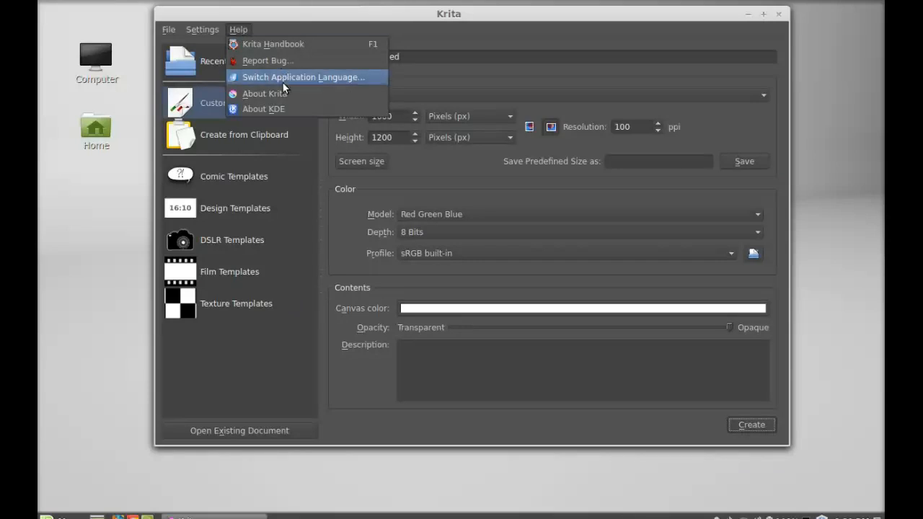
{"action": "left_click", "coordinate": [265, 93]}
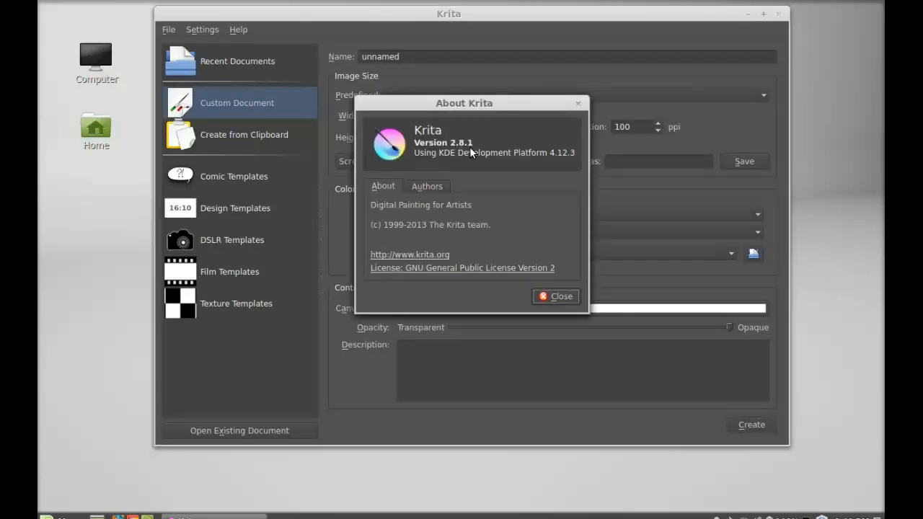
{"action": "mouse_move", "coordinate": [577, 259]}
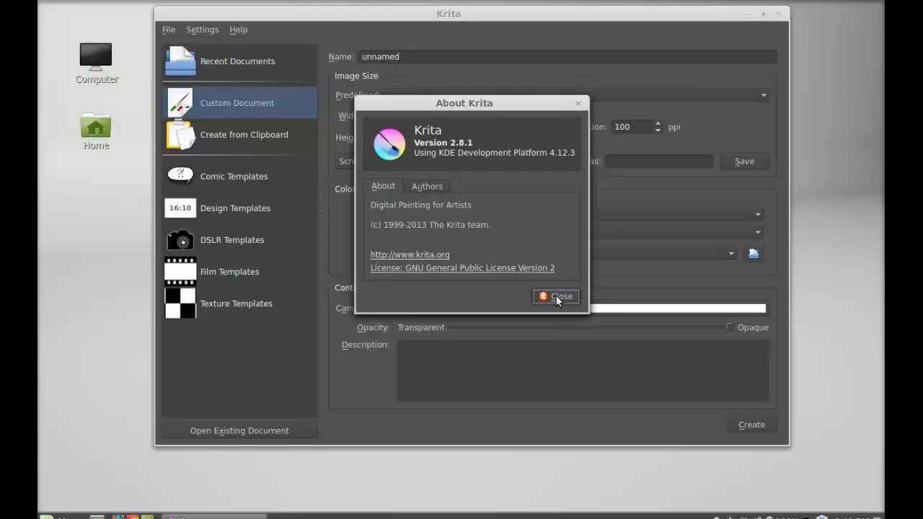
- Dismiss About, preview Create from Clipboard, then return to Custom Document
{"action": "left_click", "coordinate": [555, 296]}
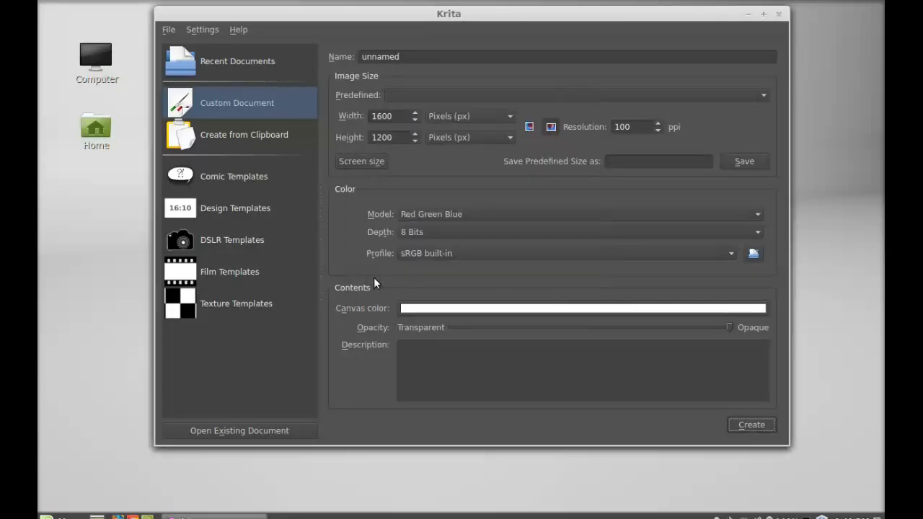
{"action": "mouse_move", "coordinate": [254, 221]}
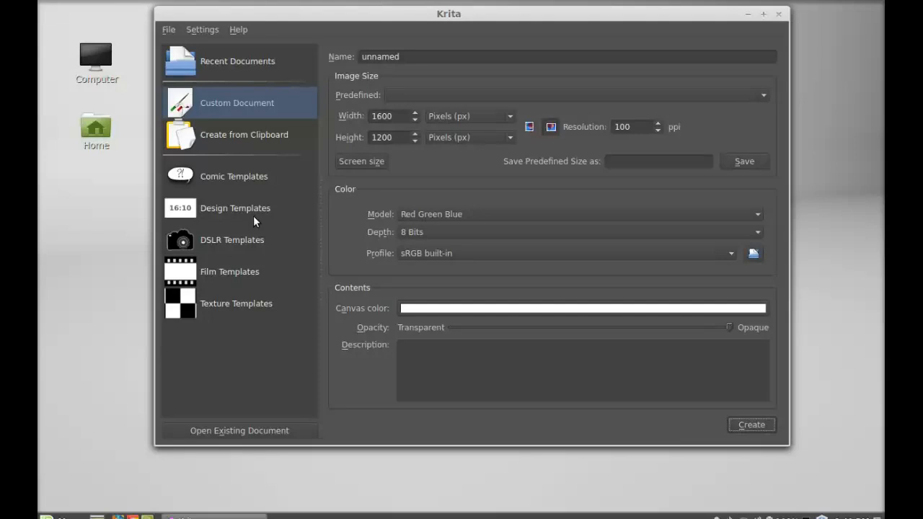
{"action": "mouse_move", "coordinate": [245, 185]}
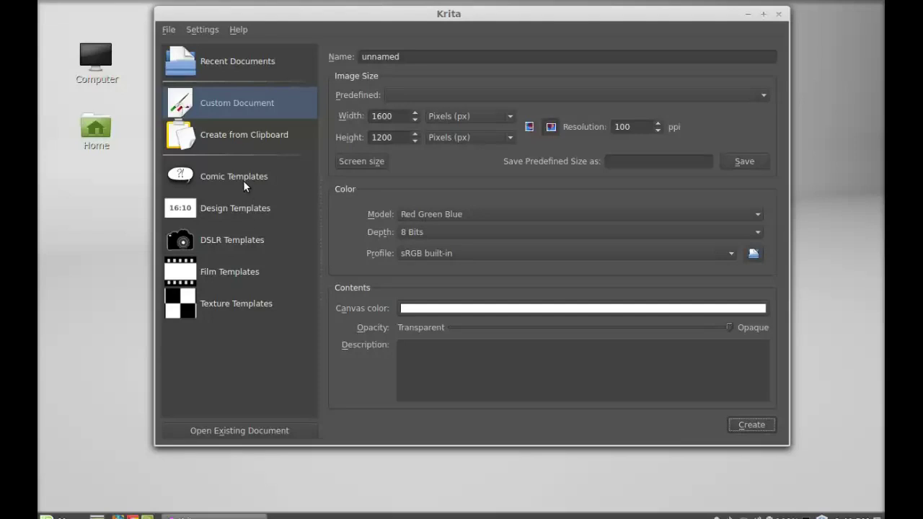
{"action": "mouse_move", "coordinate": [243, 207]}
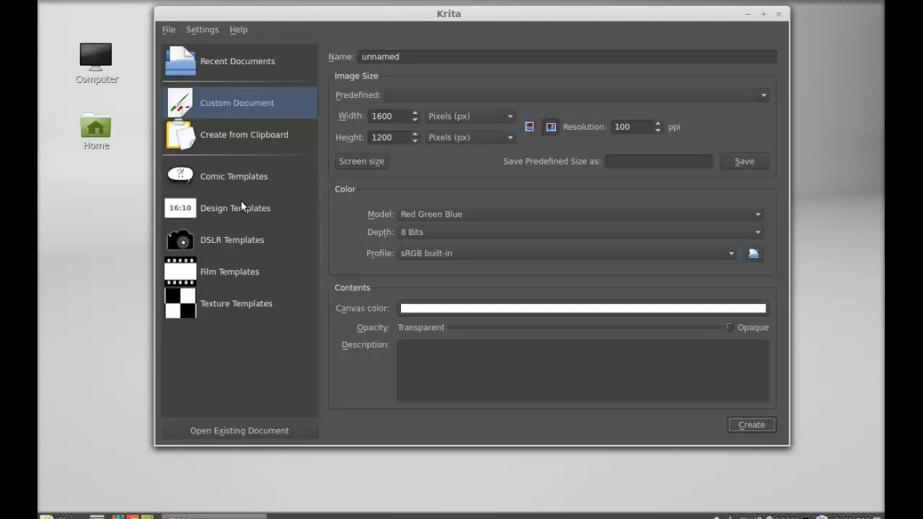
{"action": "mouse_move", "coordinate": [224, 245]}
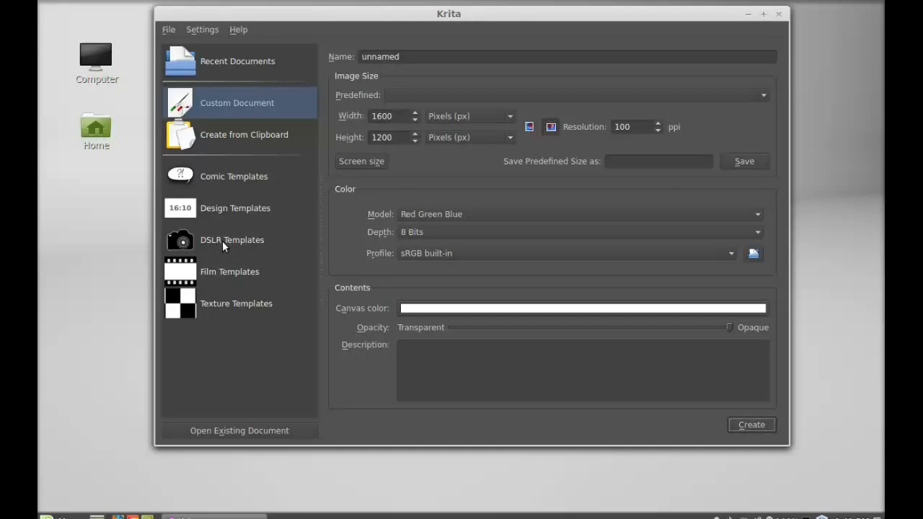
{"action": "mouse_move", "coordinate": [224, 340]}
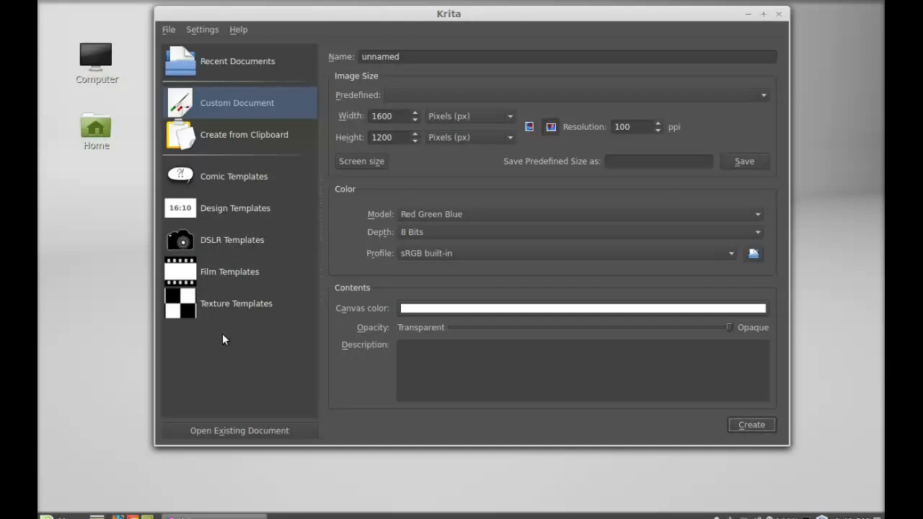
{"action": "mouse_move", "coordinate": [259, 156]}
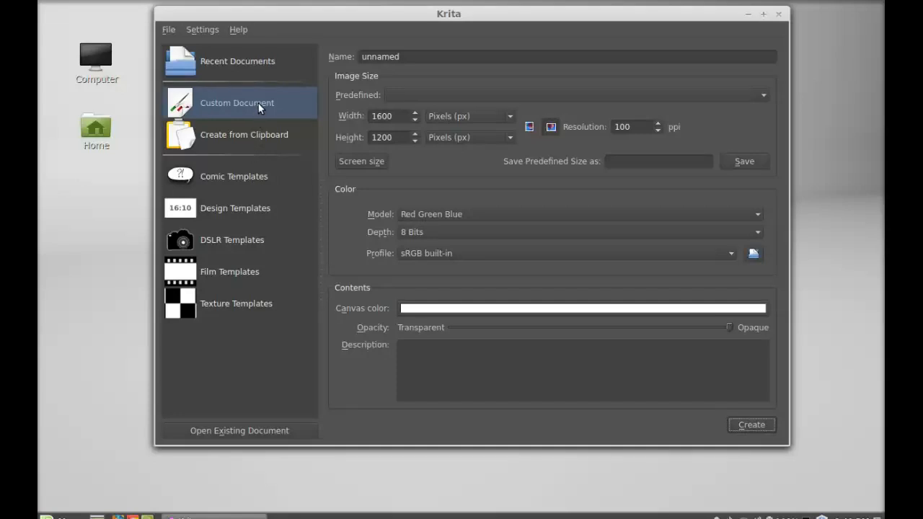
{"action": "left_click", "coordinate": [244, 134]}
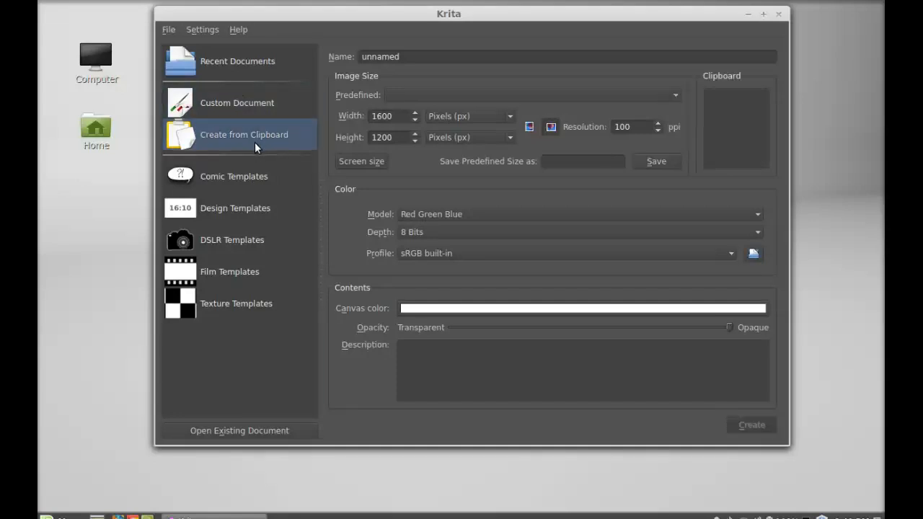
{"action": "left_click", "coordinate": [237, 102]}
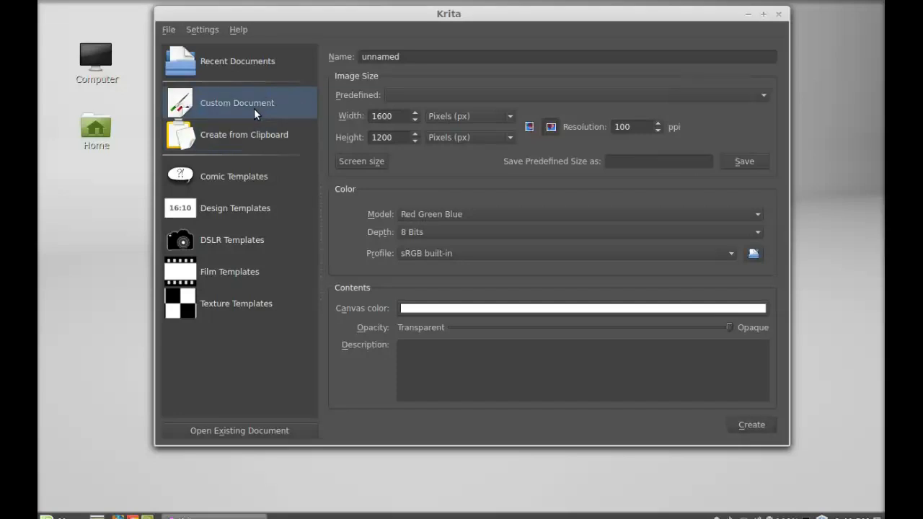
{"action": "mouse_move", "coordinate": [285, 118]}
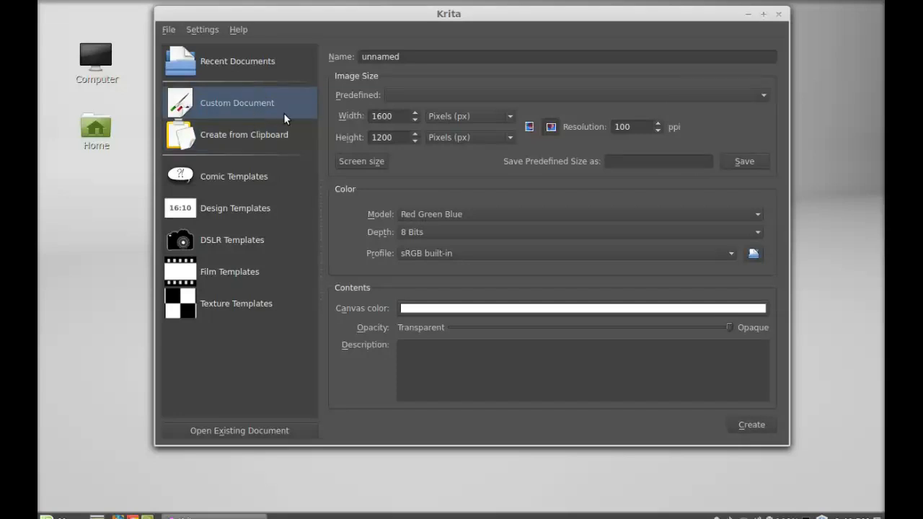
- Name the document 'mypic', choose A4 (600 ppi), and keep a white canvas
{"action": "left_click", "coordinate": [566, 57]}
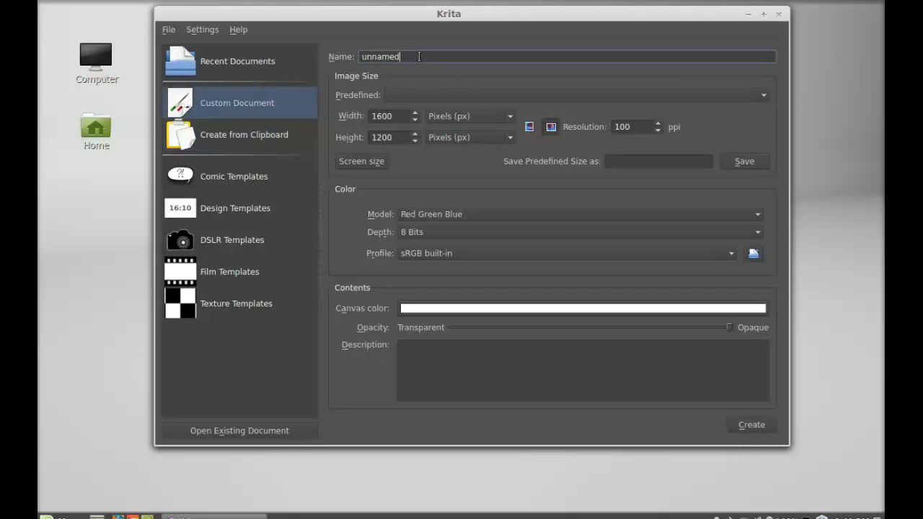
{"action": "type", "text": "myp"}
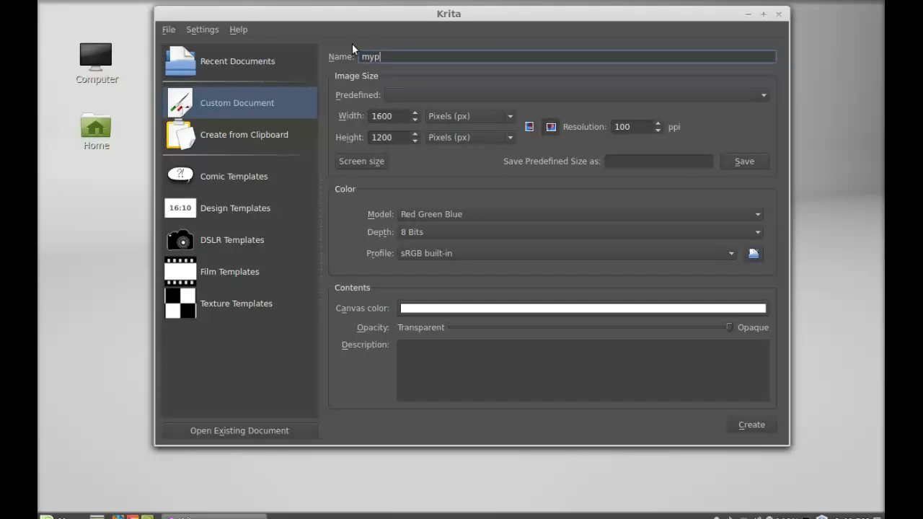
{"action": "type", "text": "ic"}
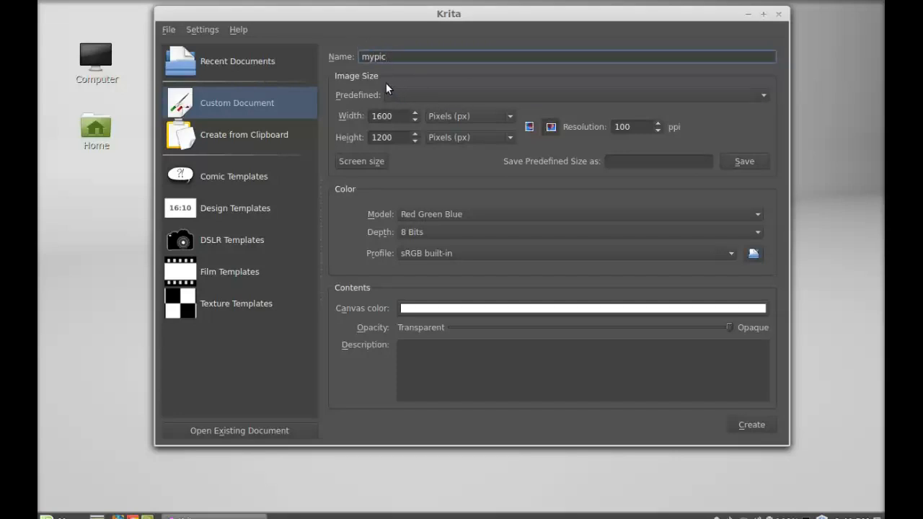
{"action": "left_click", "coordinate": [763, 95]}
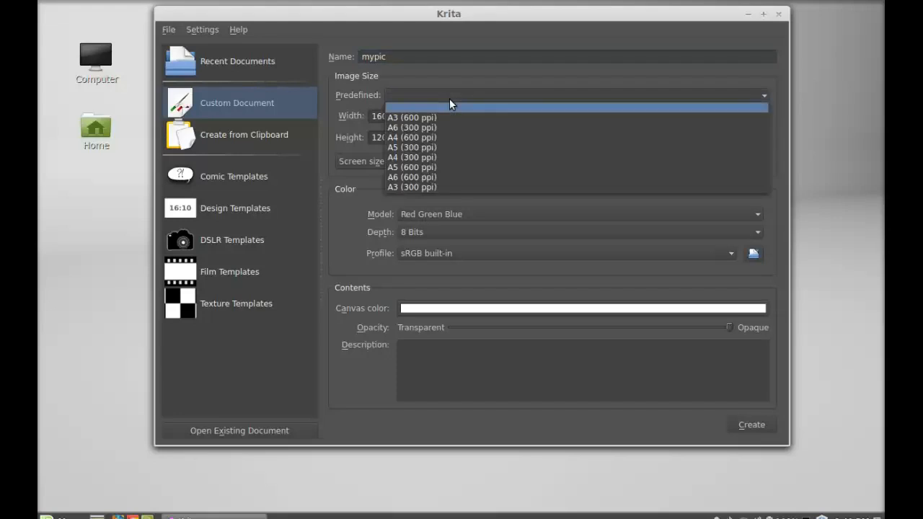
{"action": "left_click", "coordinate": [411, 137]}
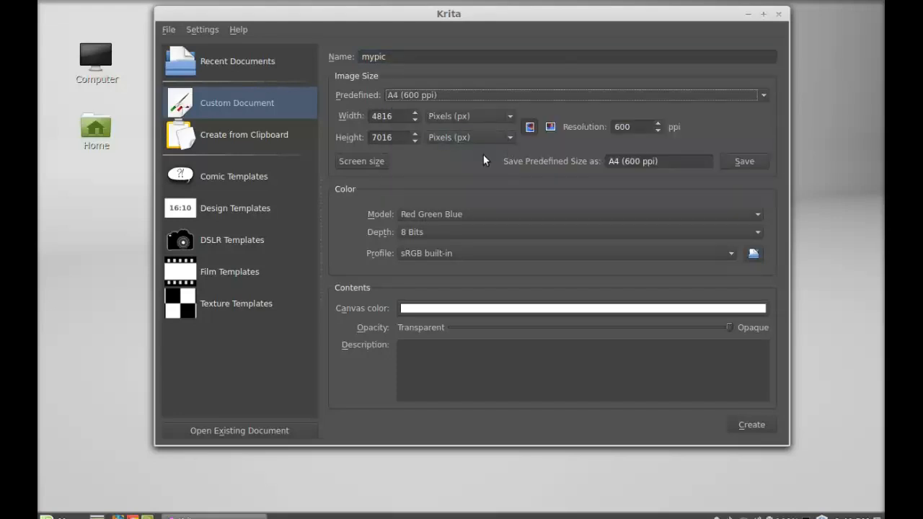
{"action": "mouse_move", "coordinate": [550, 181]}
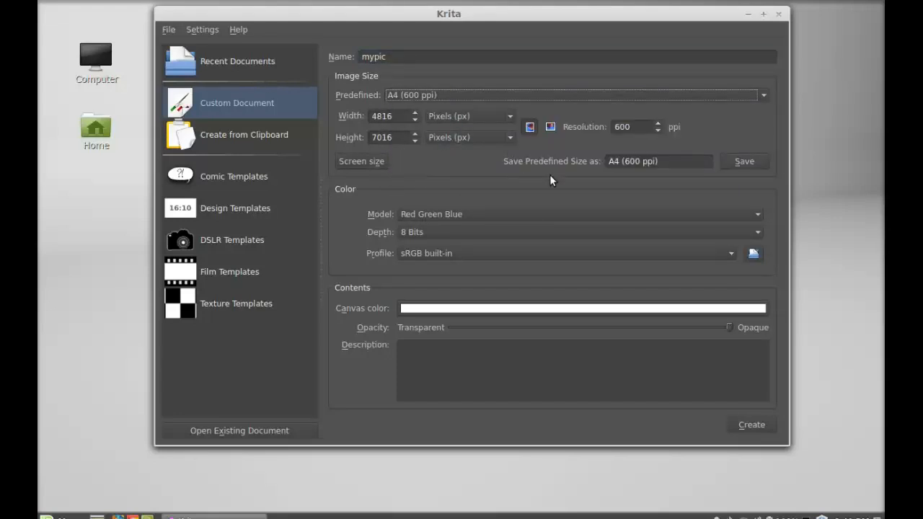
{"action": "mouse_move", "coordinate": [482, 256]}
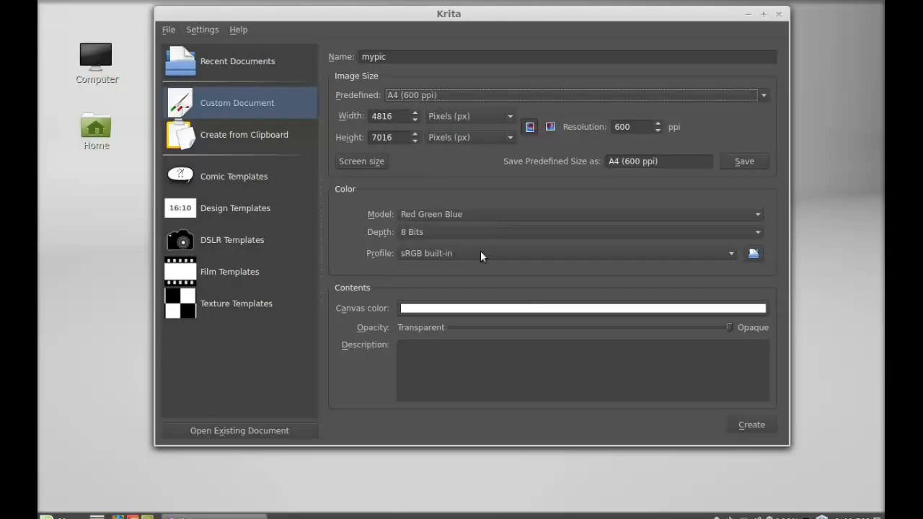
{"action": "mouse_move", "coordinate": [383, 323]}
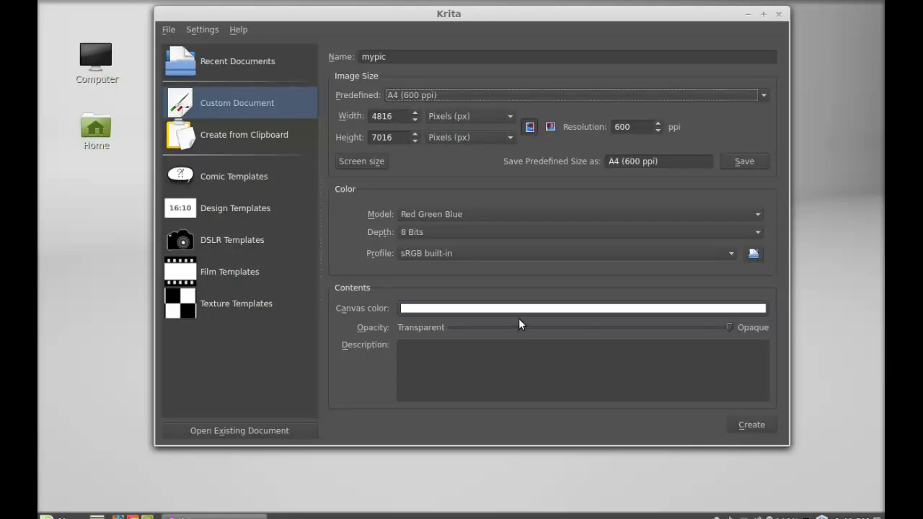
{"action": "left_click", "coordinate": [582, 308]}
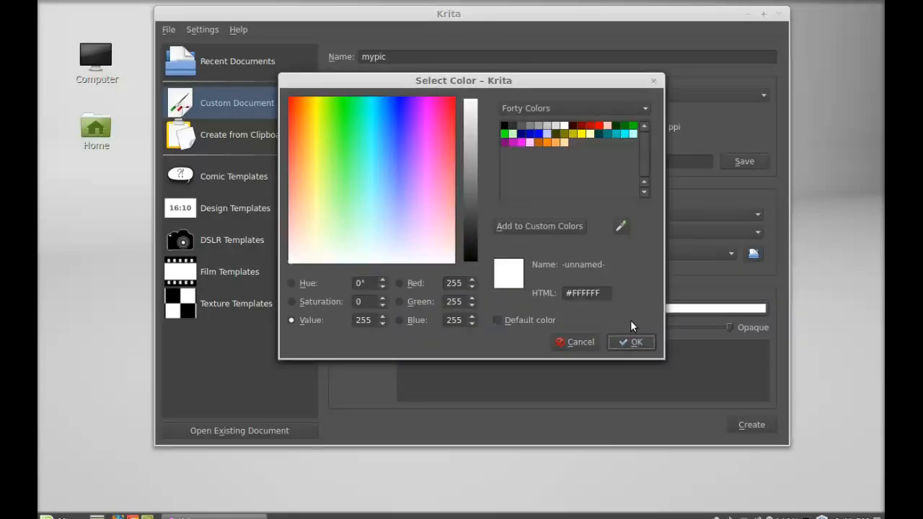
{"action": "left_click", "coordinate": [631, 342]}
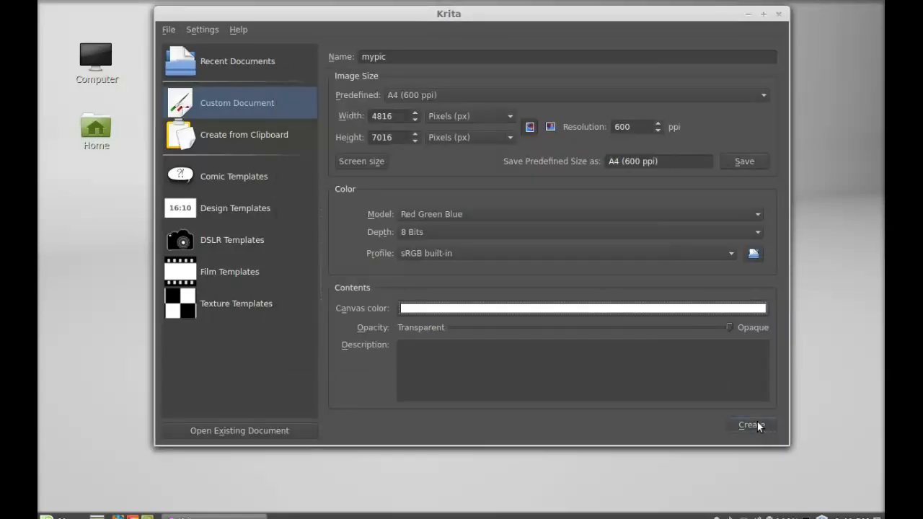
- Create the mypic document and draw an ellipse head near the top of the page
{"action": "left_click", "coordinate": [751, 424]}
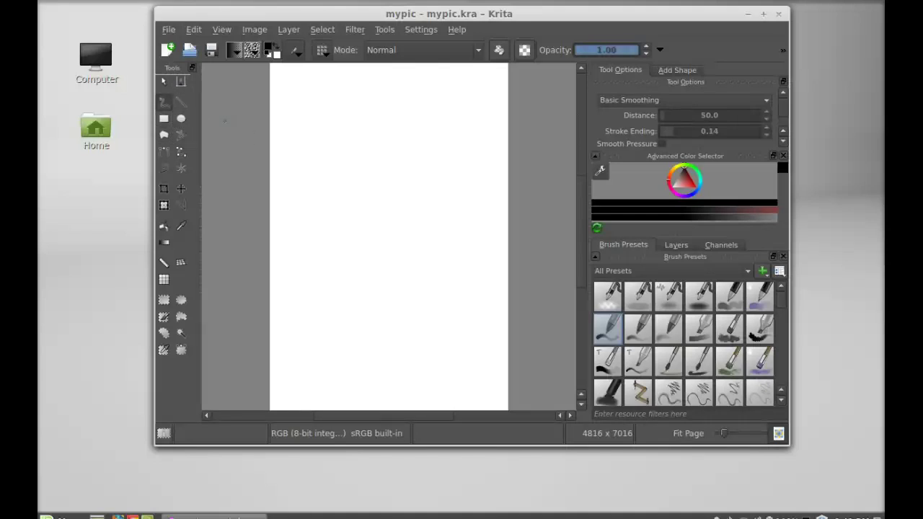
{"action": "left_click", "coordinate": [181, 119]}
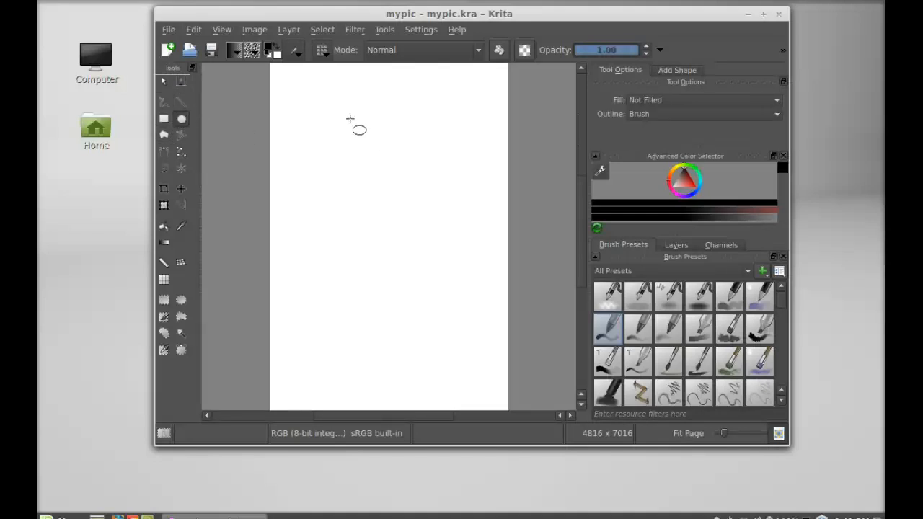
{"action": "left_click_drag", "start_coordinate": [353, 127], "coordinate": [411, 187]}
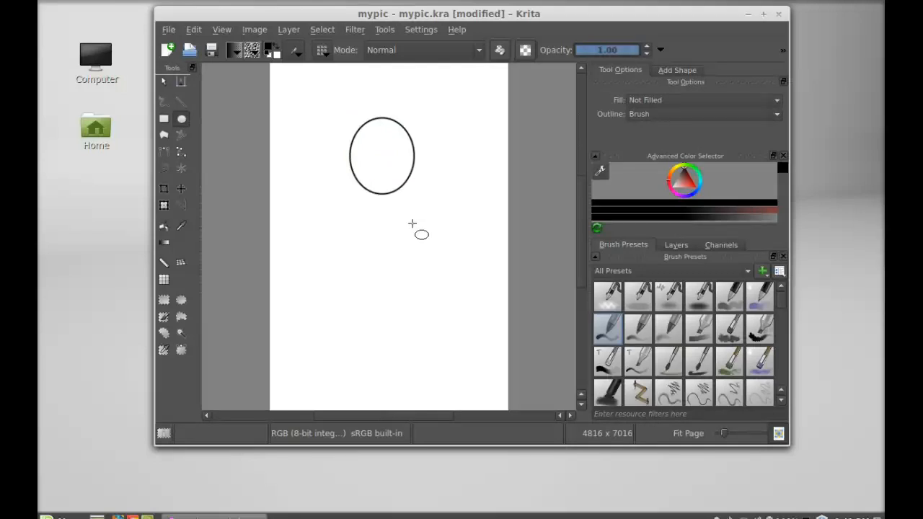
{"action": "mouse_move", "coordinate": [653, 317]}
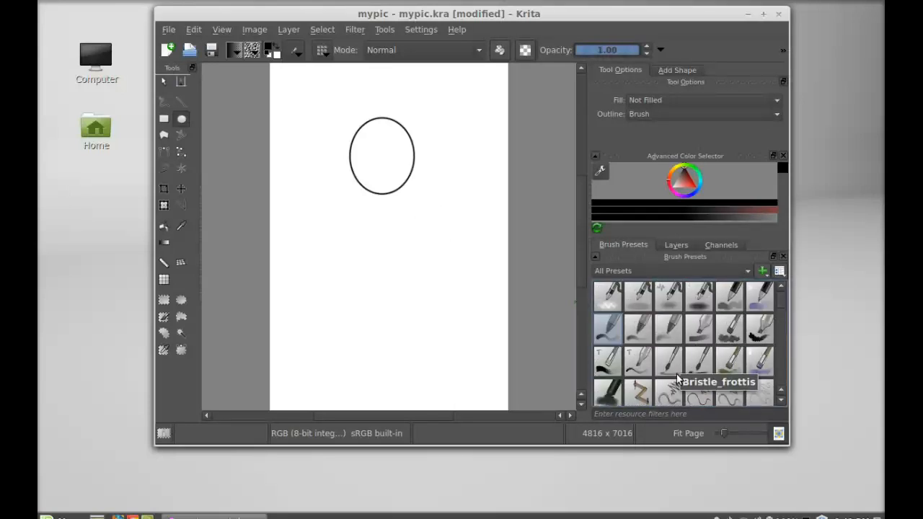
{"action": "mouse_move", "coordinate": [666, 332]}
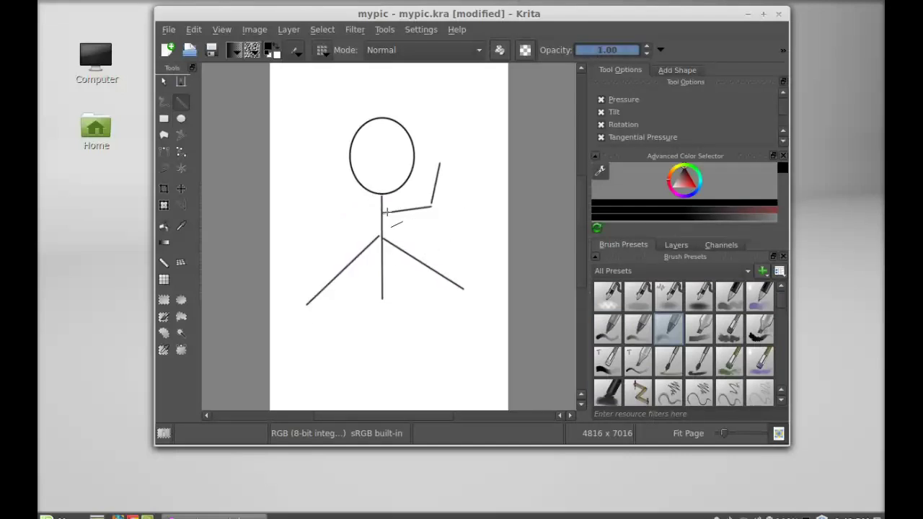
- Draw the second raised arm line on the stick figure
{"action": "left_click_drag", "start_coordinate": [385, 213], "coordinate": [332, 218]}
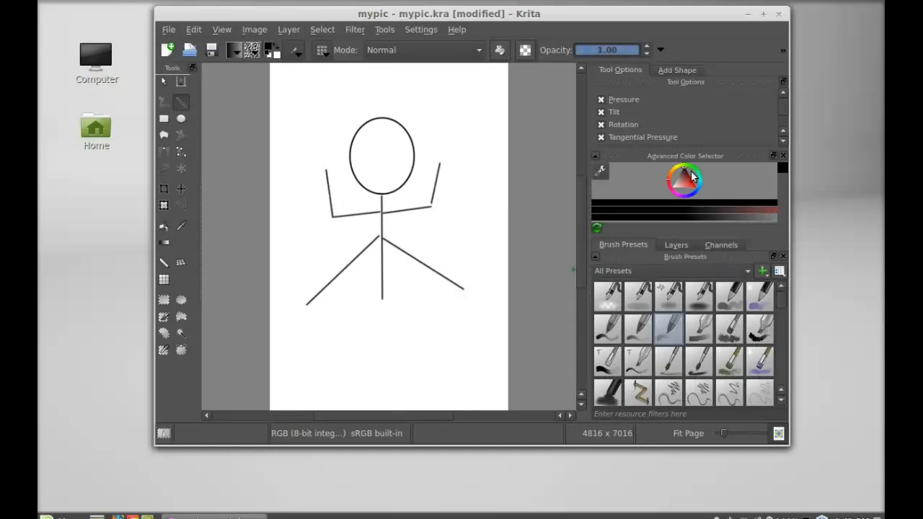
{"action": "mouse_move", "coordinate": [692, 186]}
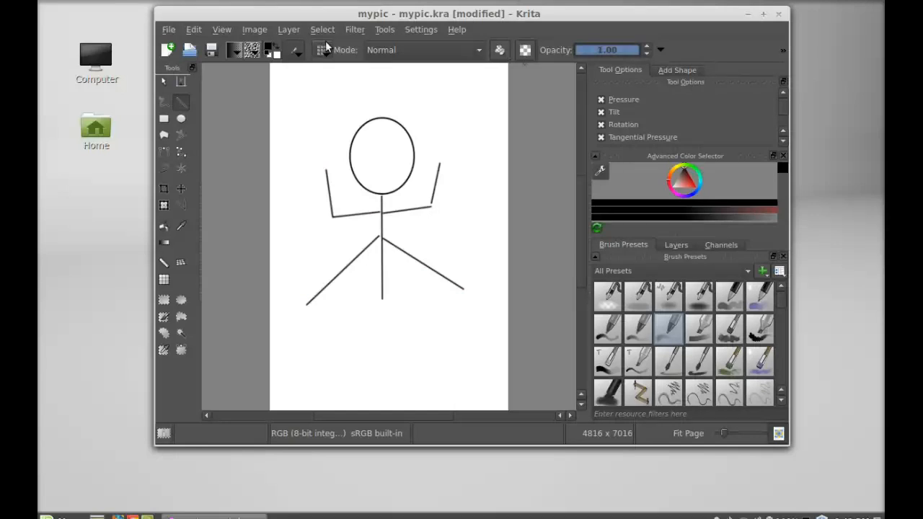
{"action": "left_click", "coordinate": [354, 30]}
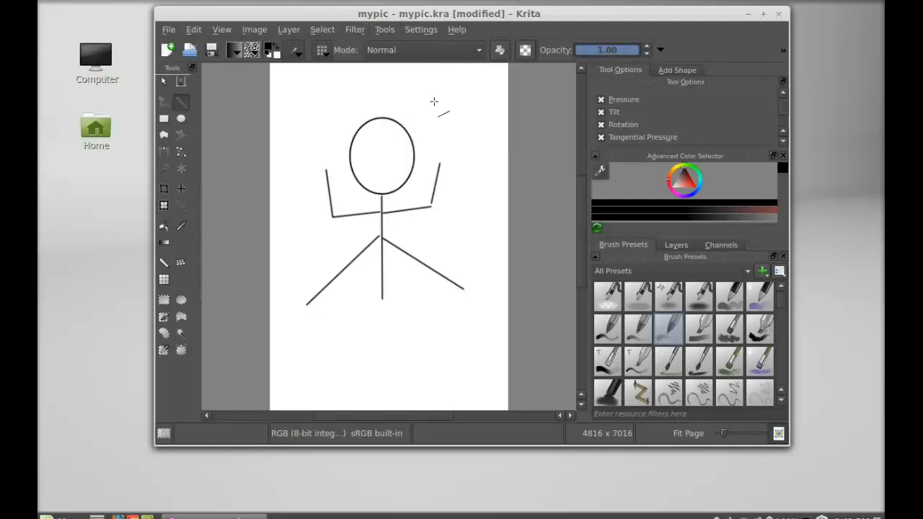
- Open the Krita Handbook from Help and scroll the UserBase page in Firefox
{"action": "left_click", "coordinate": [456, 29]}
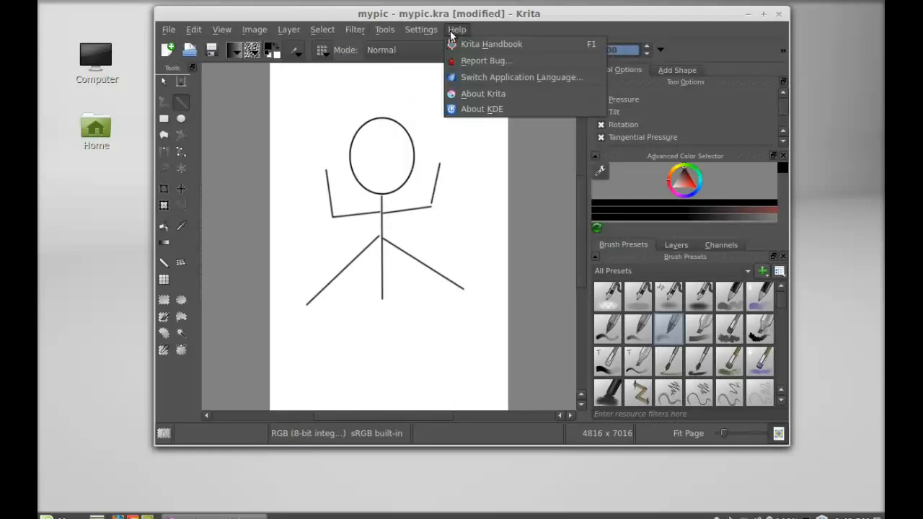
{"action": "mouse_move", "coordinate": [502, 60]}
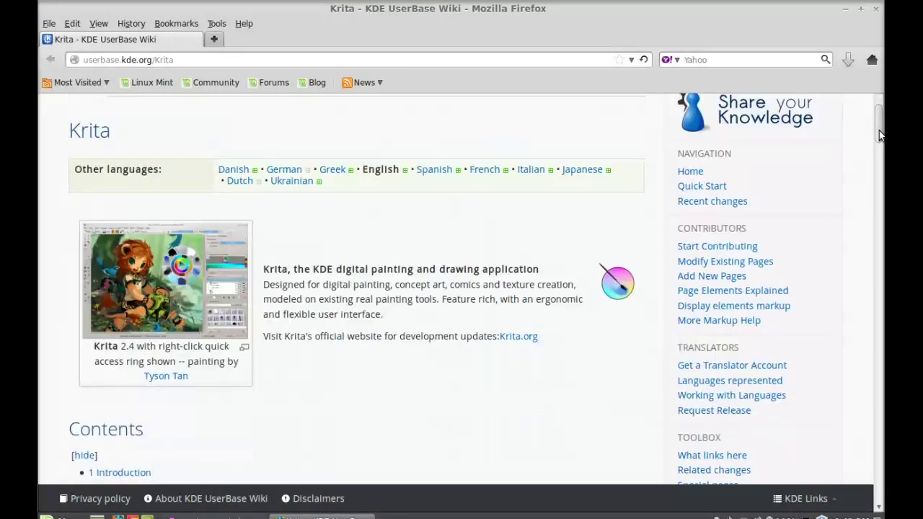
{"action": "scroll", "scroll_direction": "down", "scroll_amount": 3}
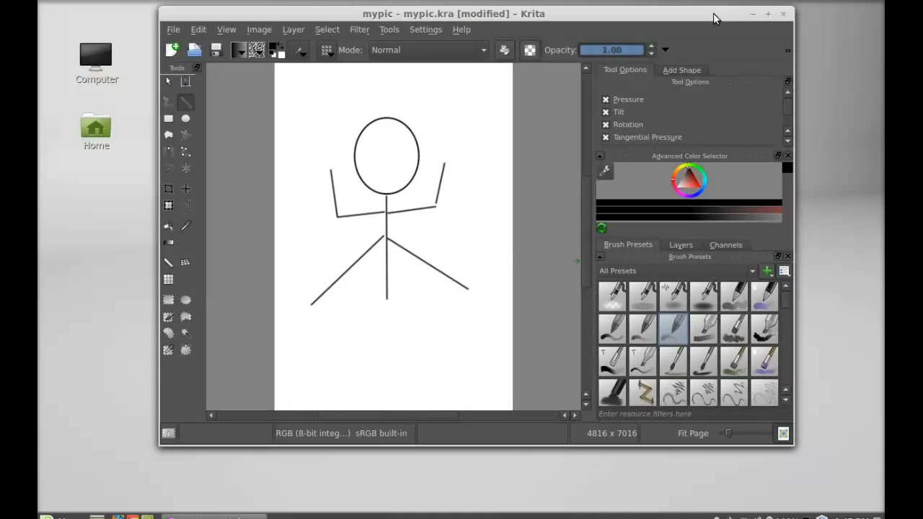
{"action": "mouse_move", "coordinate": [792, 265]}
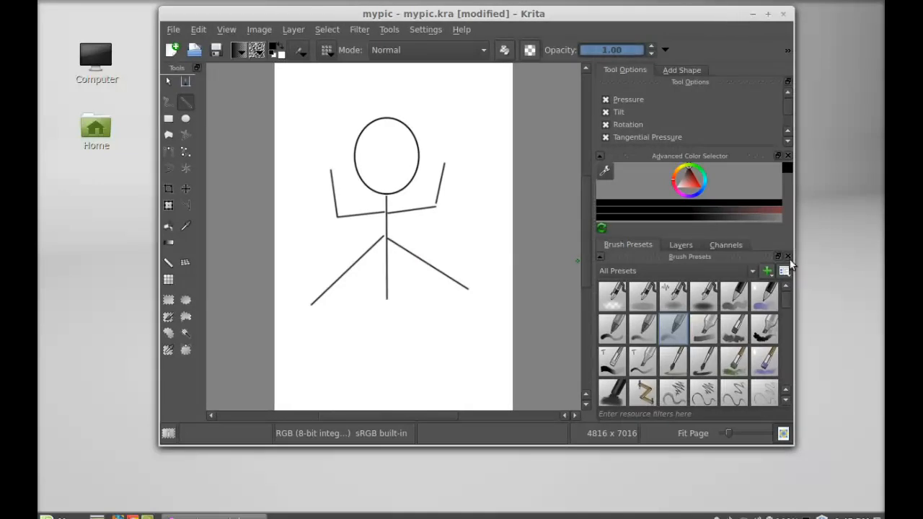